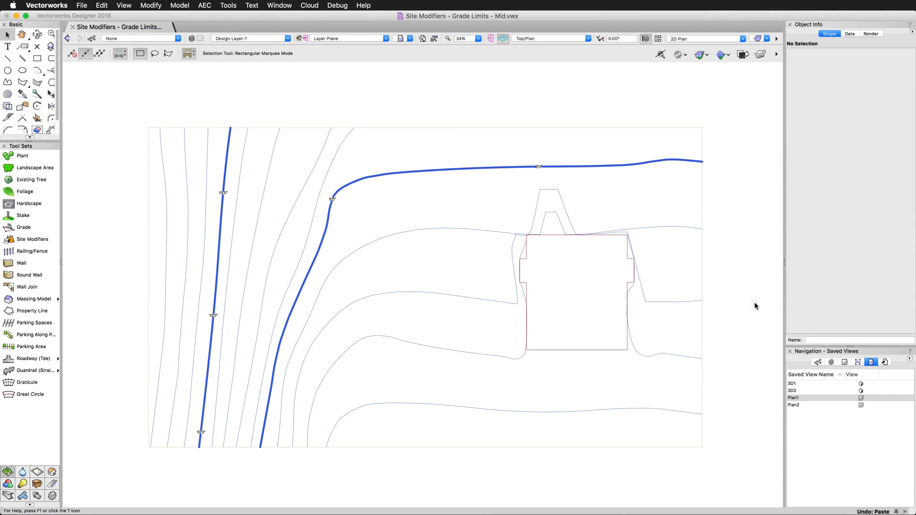
pyautogui.moveTo(752, 309)
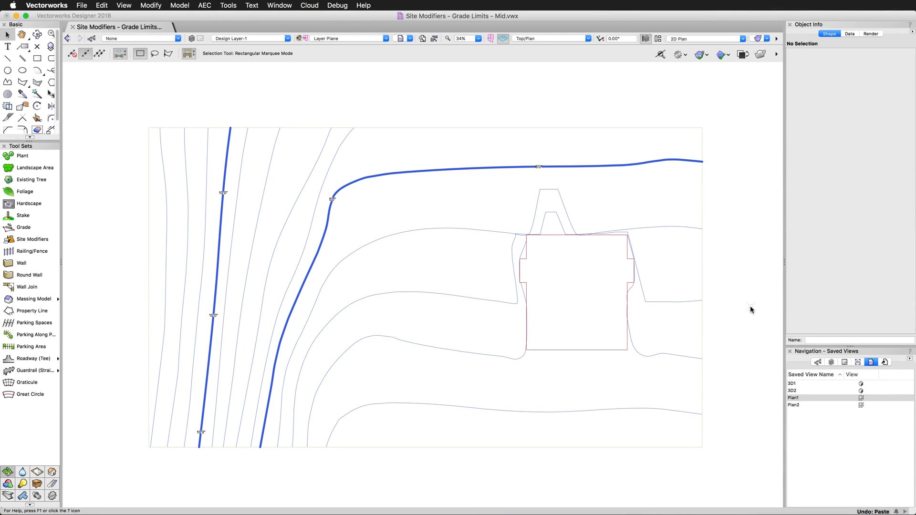
# Step: Convert the building polygon via Create Objects from Shapes into a Site Modifier configured as Grade Limits
pyautogui.click(576, 292)
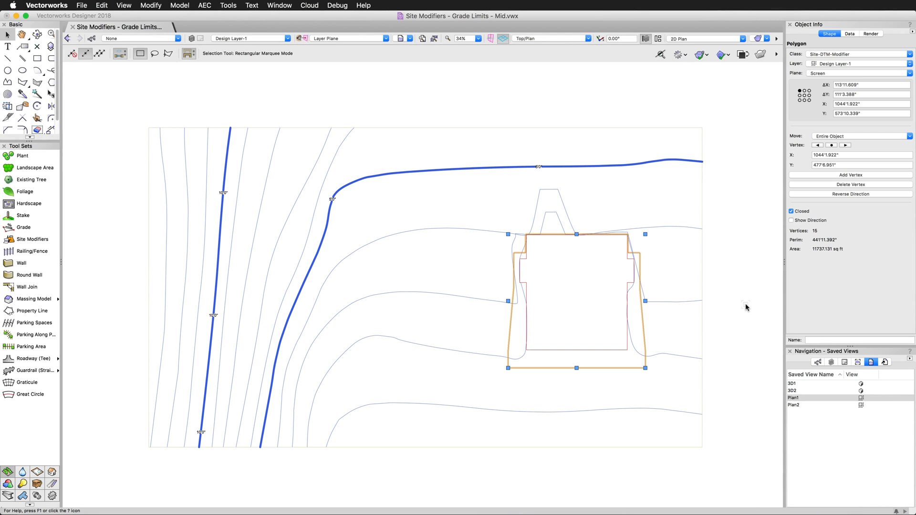
pyautogui.click(204, 6)
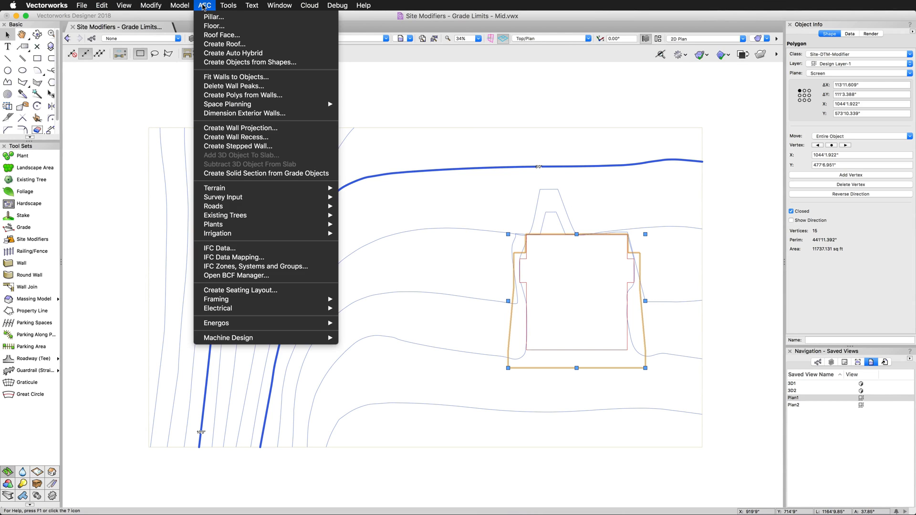
pyautogui.click(250, 62)
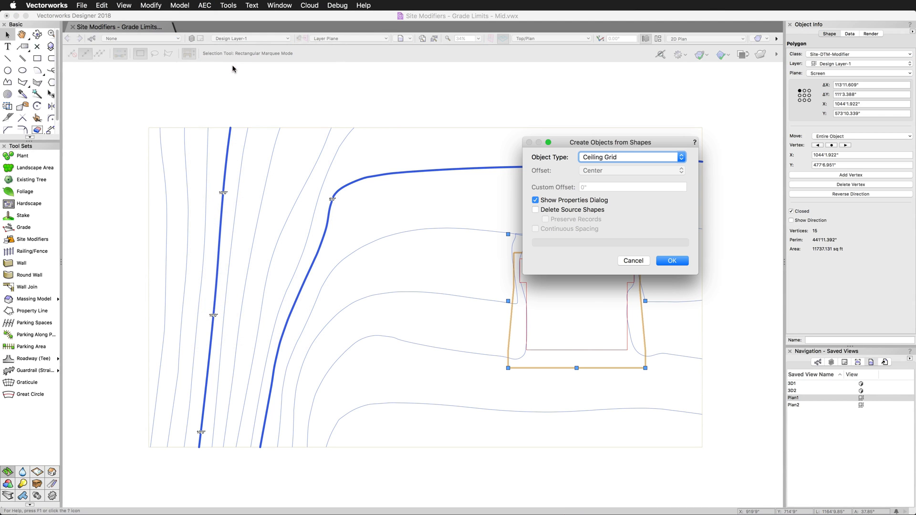
pyautogui.click(628, 157)
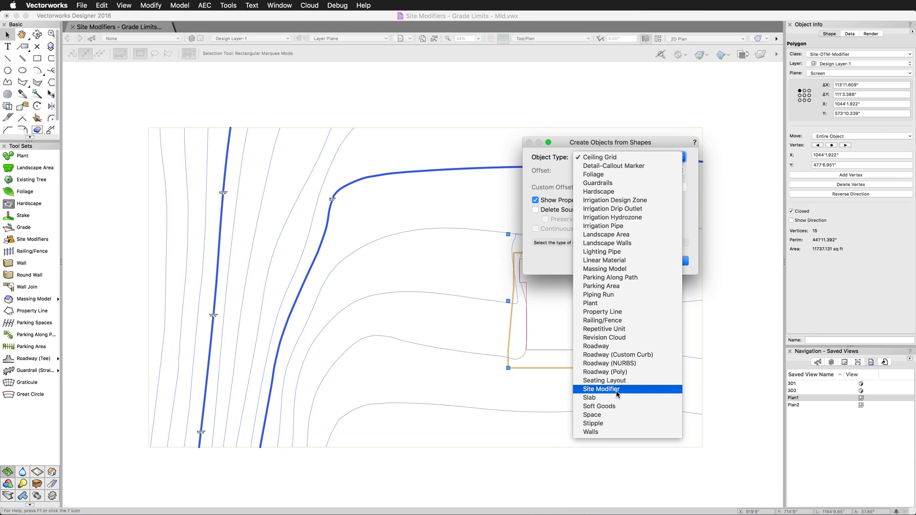
pyautogui.click(601, 390)
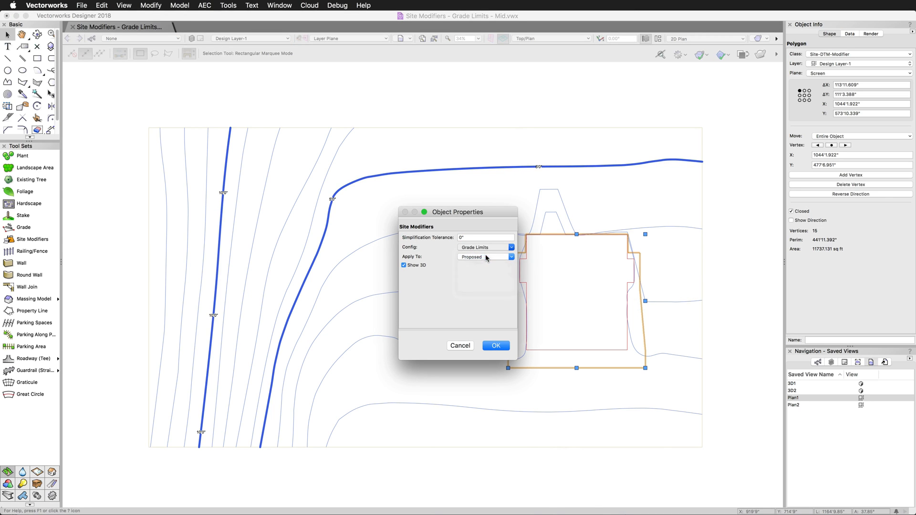
pyautogui.click(495, 345)
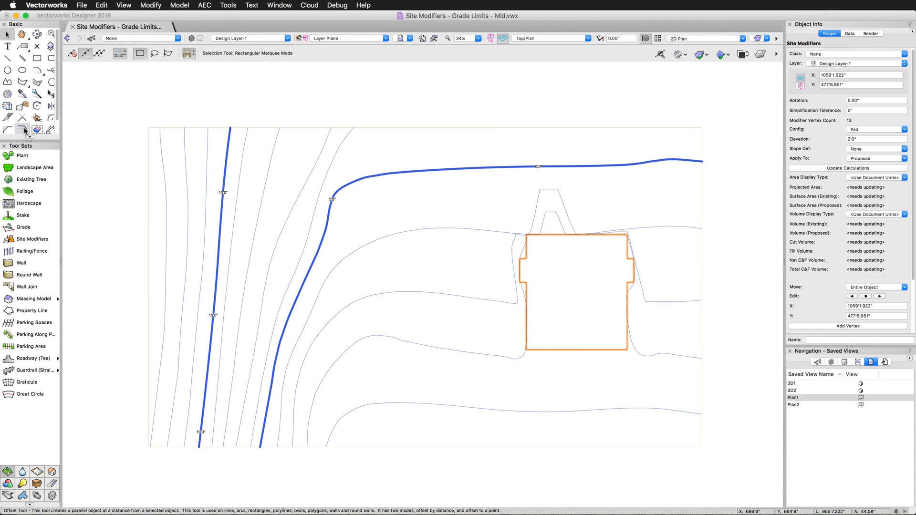
# Step: Offset the pad modifier, set the copy to Grade Limits, and update the site model
pyautogui.click(22, 130)
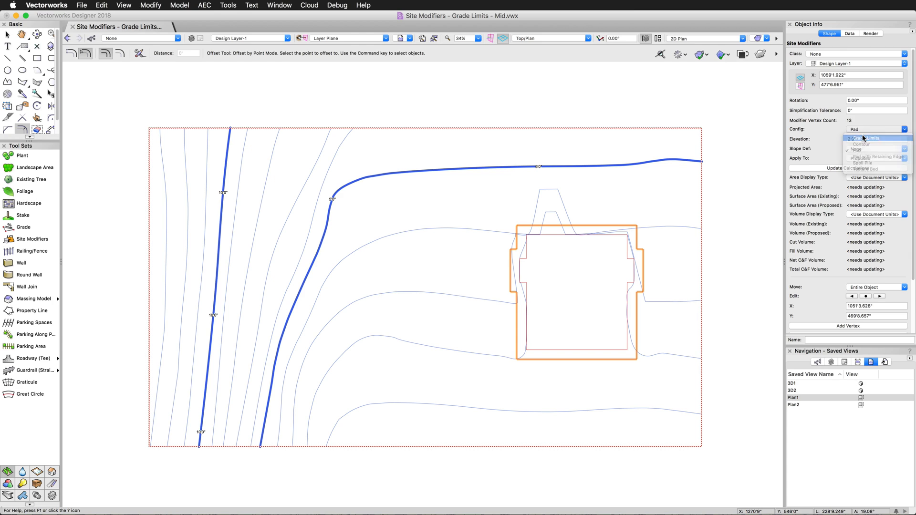
pyautogui.click(864, 137)
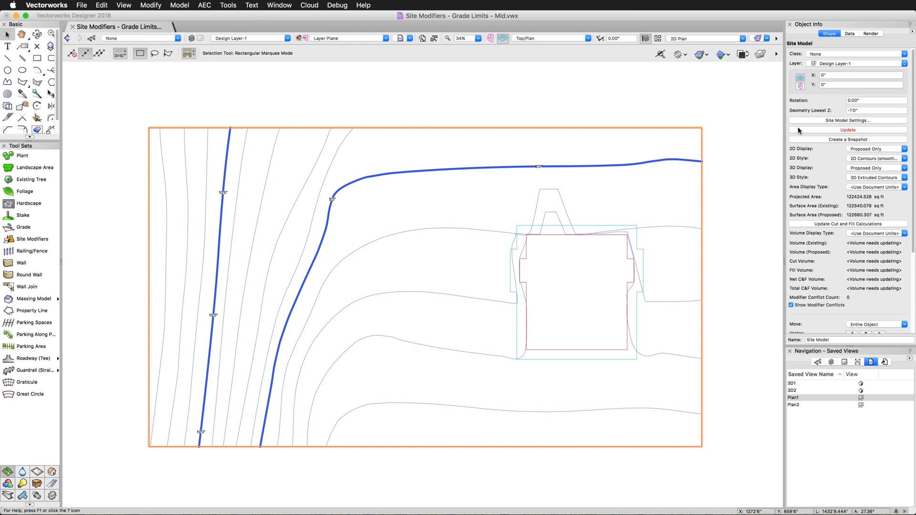
pyautogui.click(848, 130)
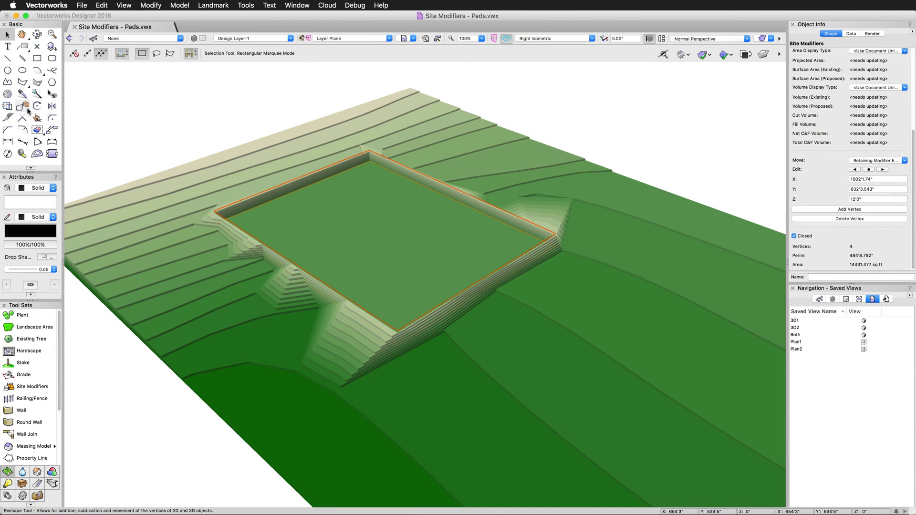
pyautogui.moveTo(67, 113)
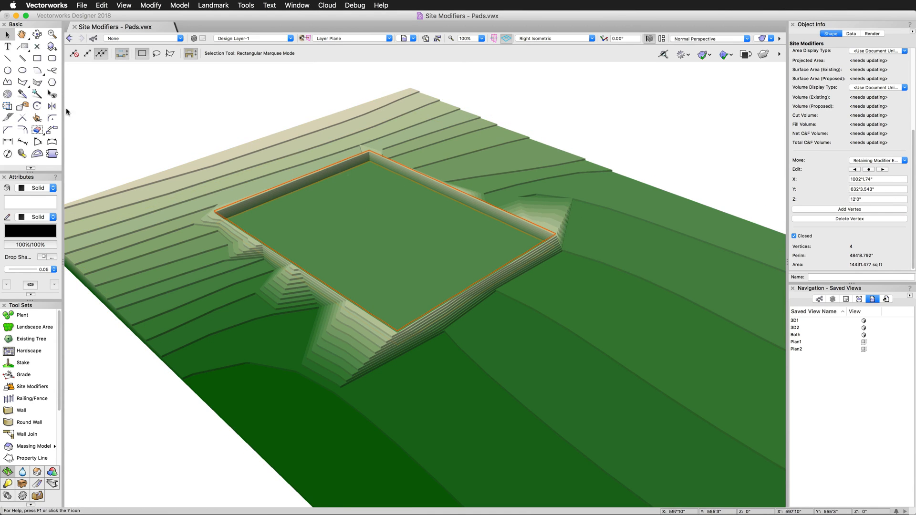
# Step: Select the whole site model in 3D, then start a new blank Untitled document
pyautogui.click(22, 106)
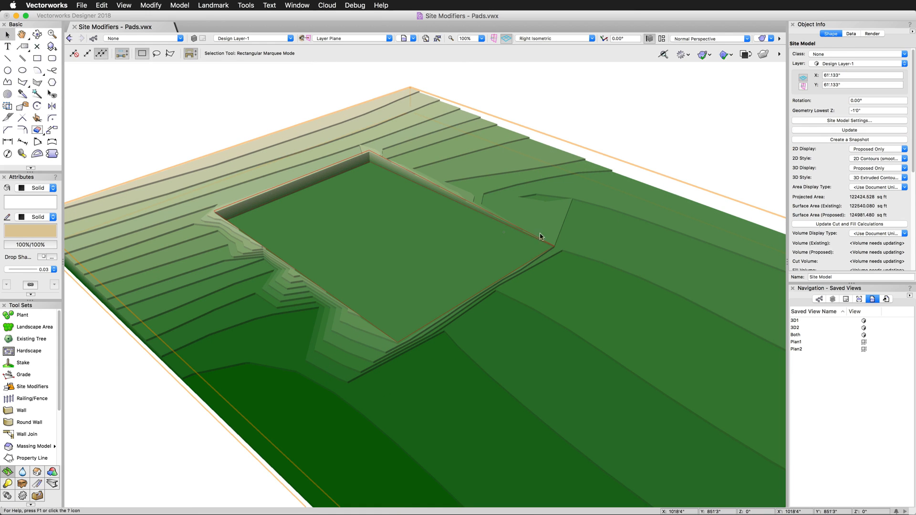
pyautogui.click(64, 4)
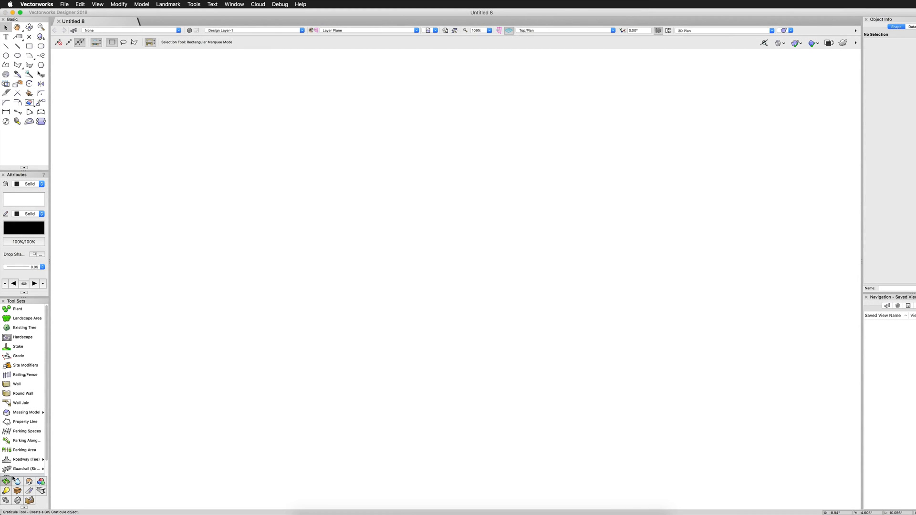
pyautogui.moveTo(26, 365)
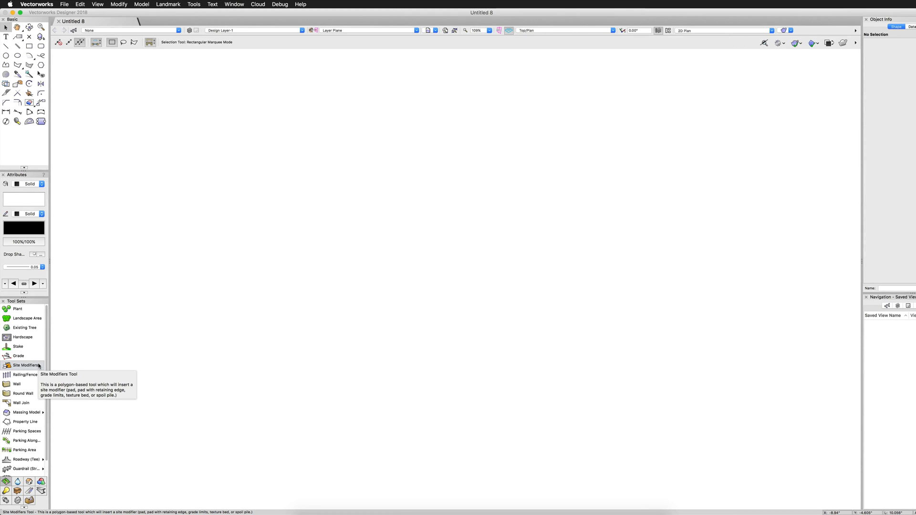
pyautogui.moveTo(279, 4)
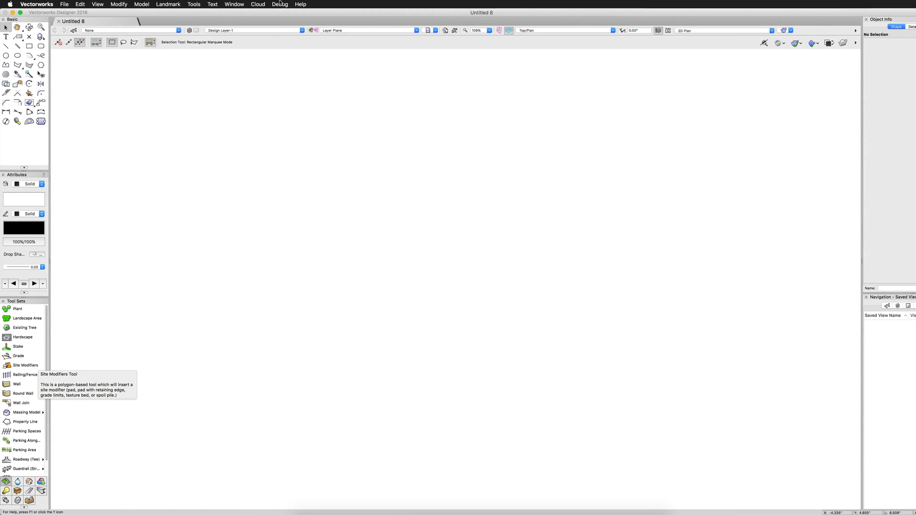
# Step: Hide the Tool Sets palette via Window > Palettes, then show it again with irrigation tools listed
pyautogui.click(233, 3)
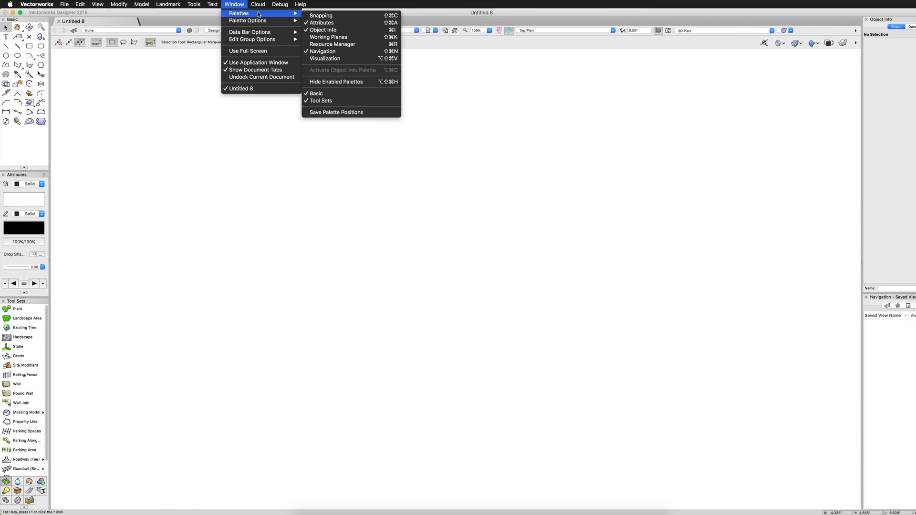
pyautogui.moveTo(321, 101)
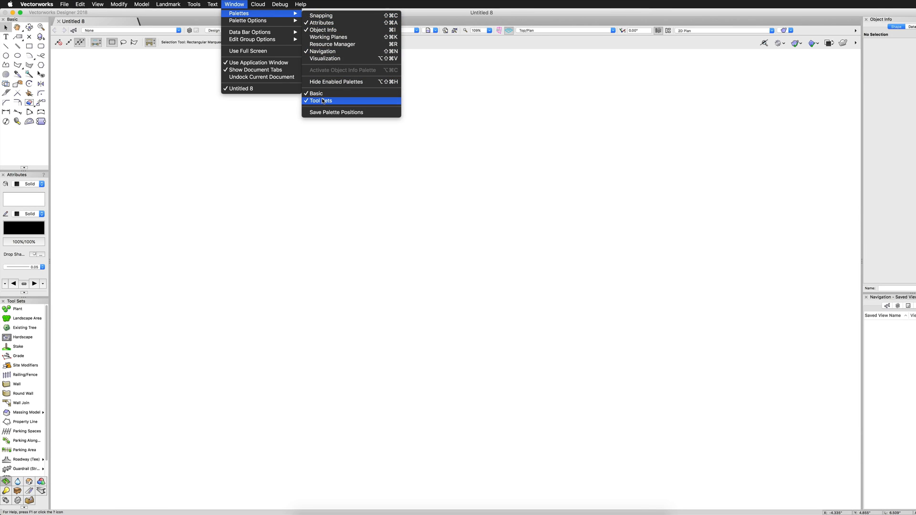
pyautogui.click(321, 100)
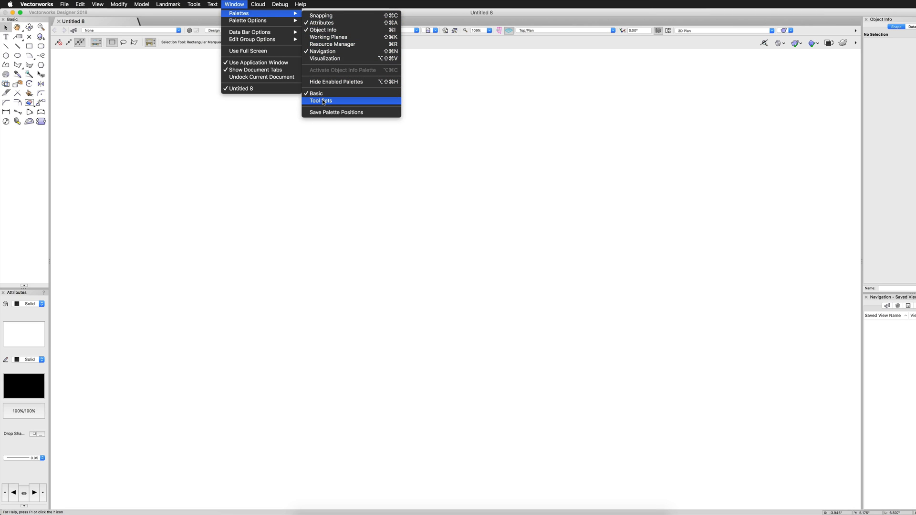
pyautogui.click(321, 100)
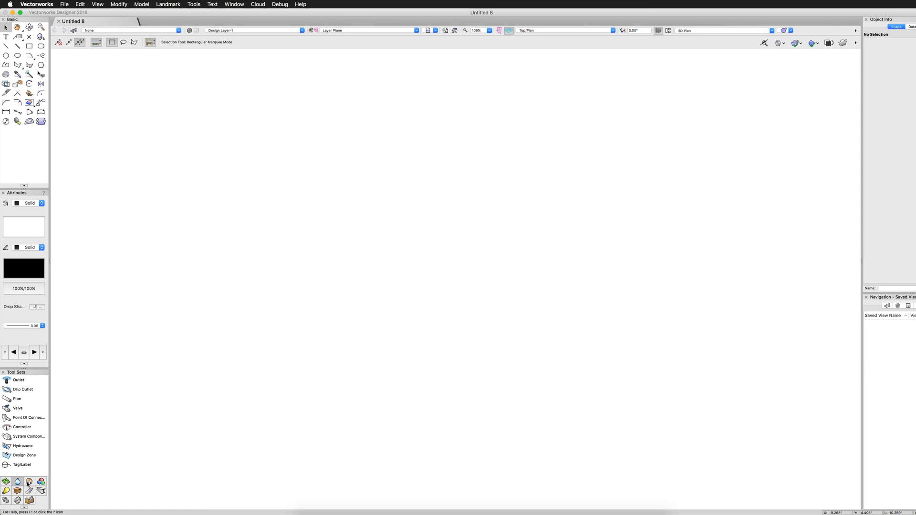
# Step: Switch to the Site Planning tool set and activate the Site Modifiers tool
pyautogui.click(29, 481)
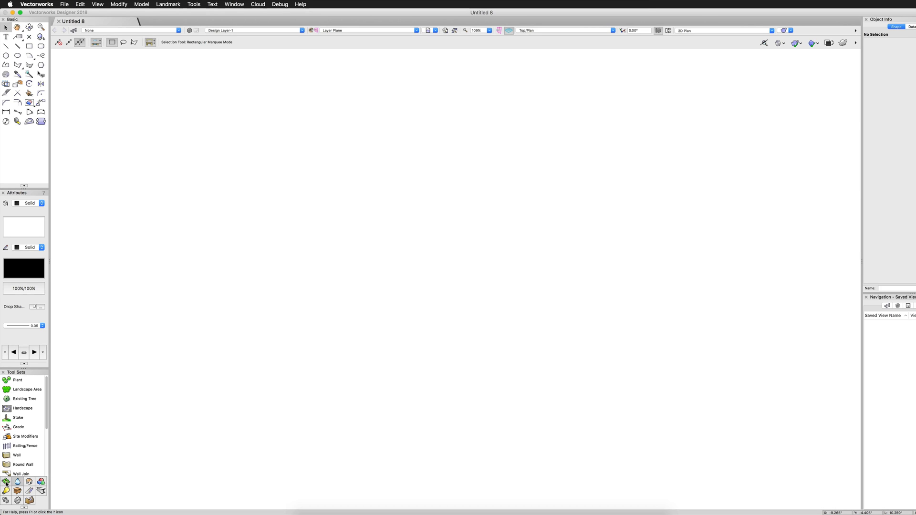
pyautogui.moveTo(18, 474)
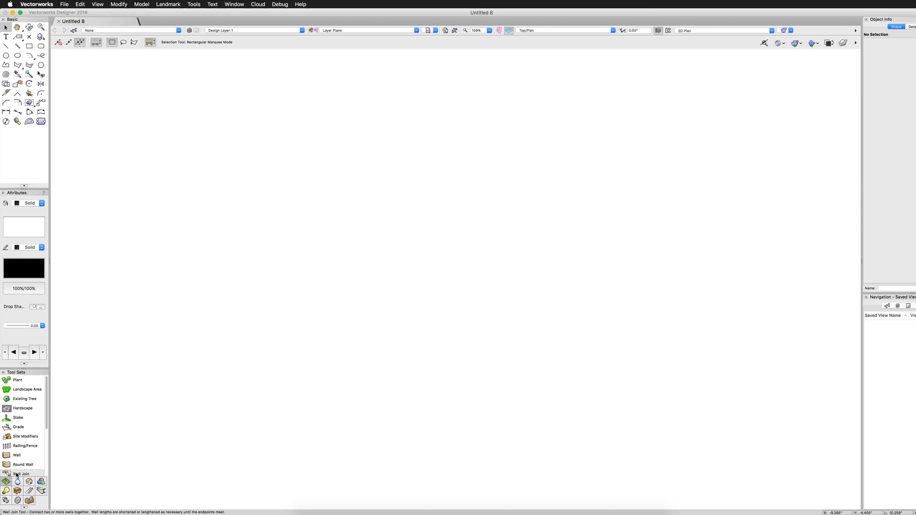
pyautogui.click(25, 436)
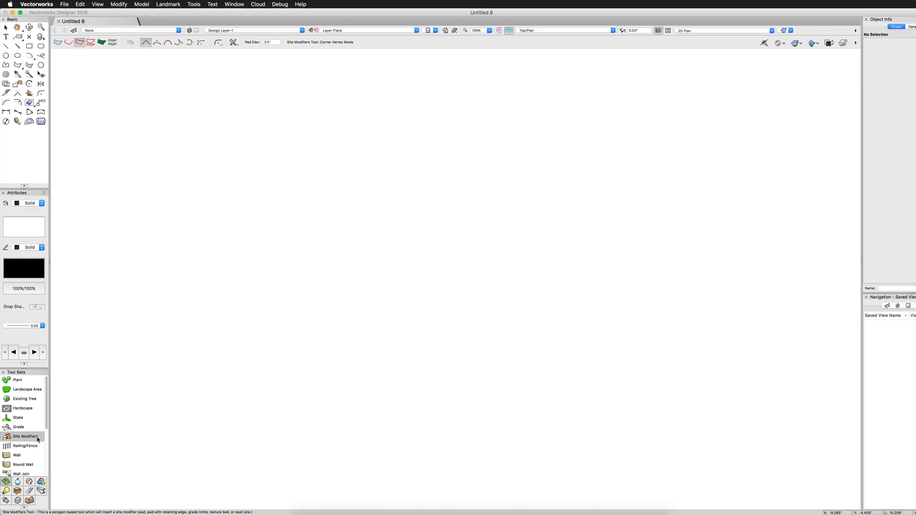
pyautogui.moveTo(25, 436)
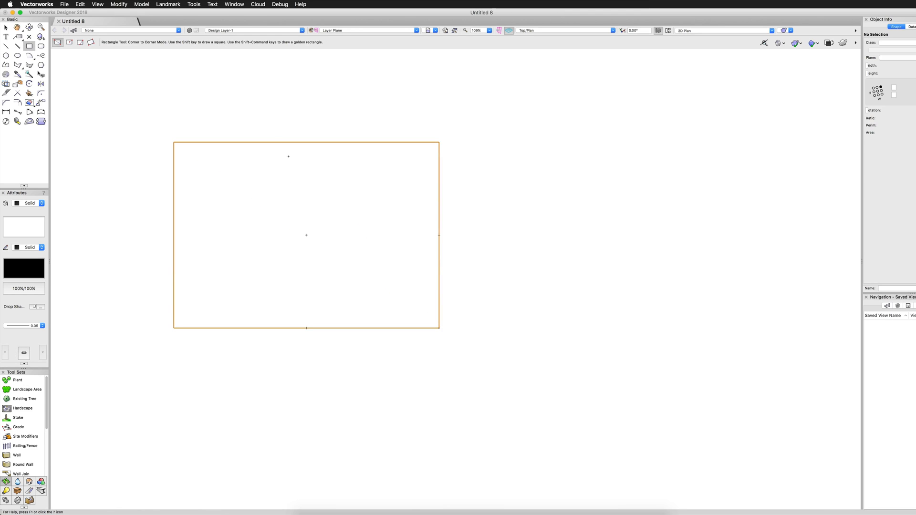
# Step: Start Landmark > Create Objects from Shapes on the rectangle and list the available object types
pyautogui.click(168, 4)
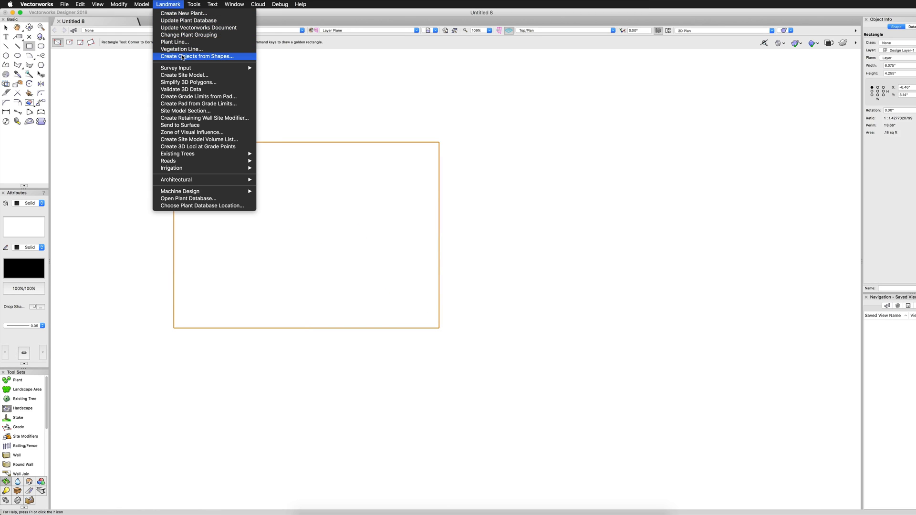
pyautogui.click(196, 56)
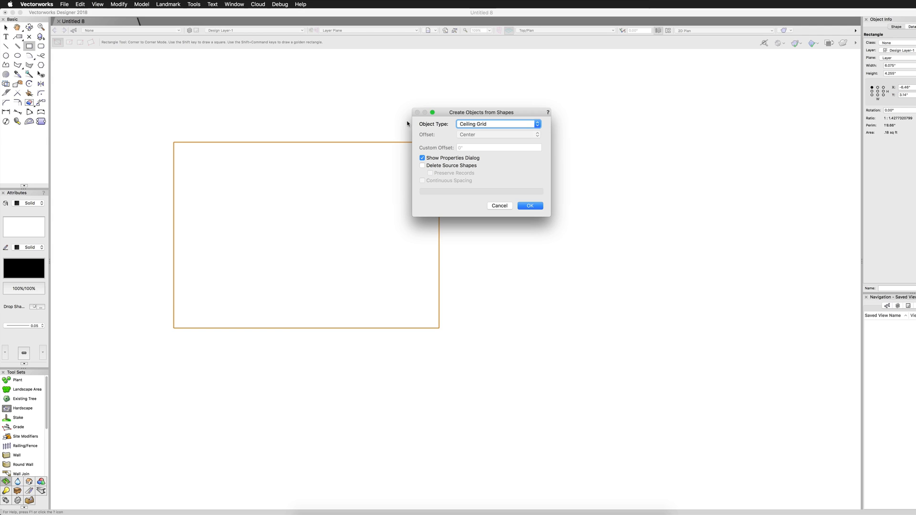
pyautogui.click(497, 123)
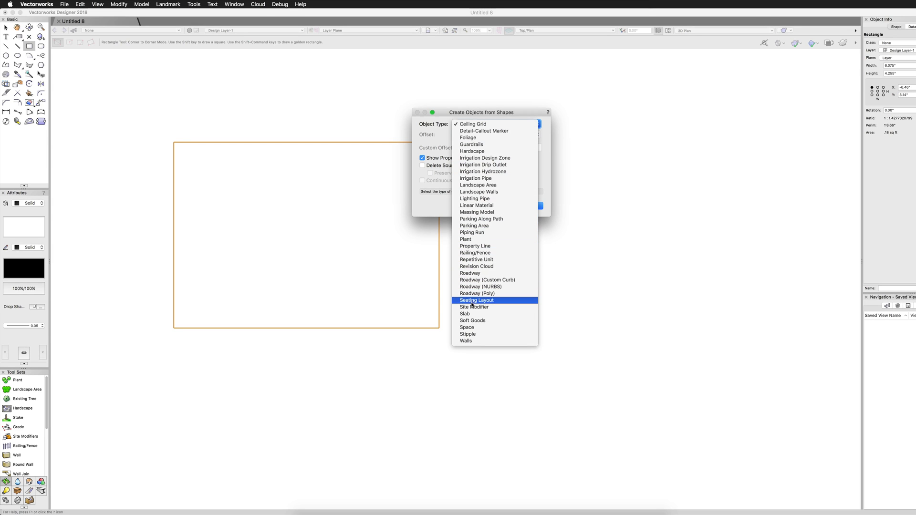